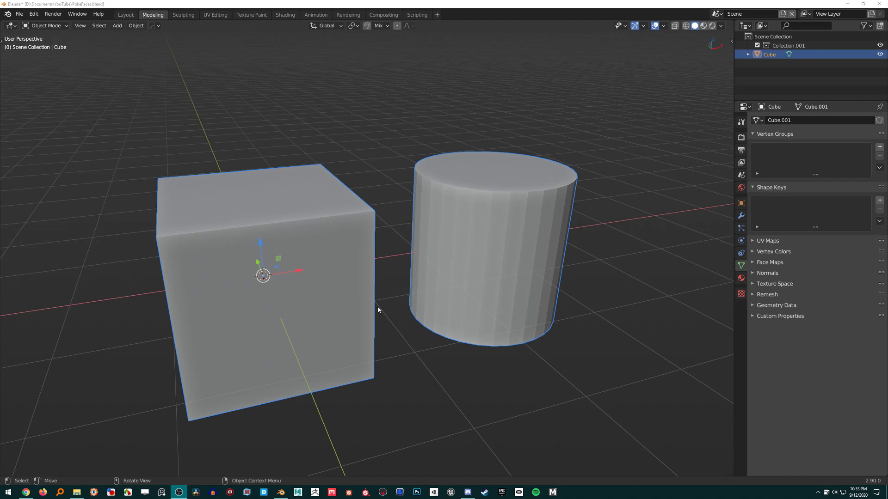
- Enter Edit Mode on the combined cube-and-cylinder mesh
{"action": "key", "text": "Tab"}
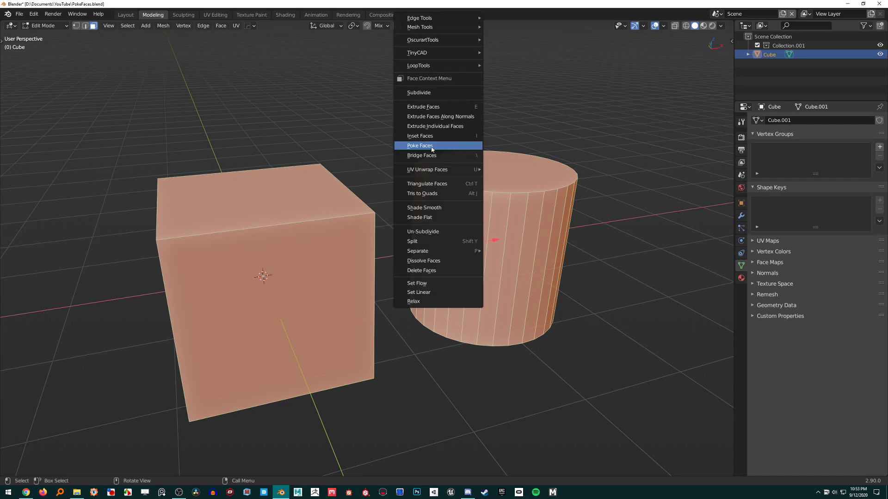
- Apply Poke Faces to all selected cube and cylinder faces
{"action": "left_click", "coordinate": [419, 145]}
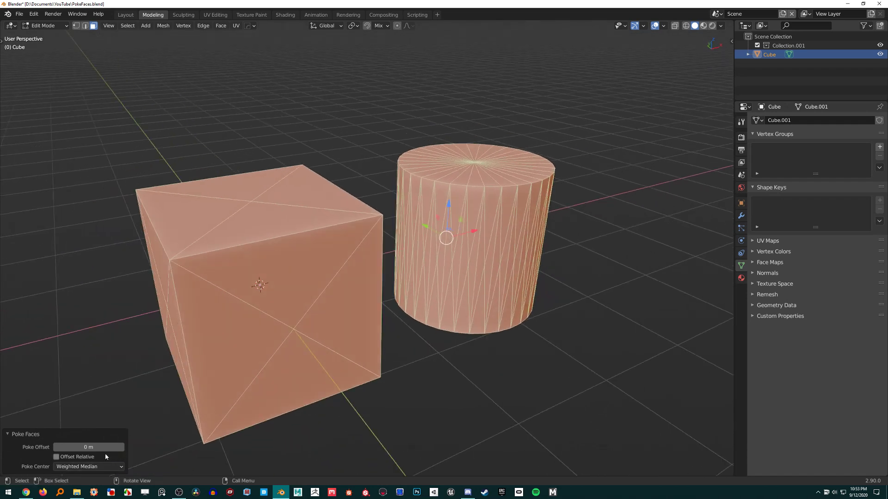
- Set Poke Offset to -0.11 m and toggle the Offset Relative option
{"action": "left_click_drag", "start_coordinate": [88, 447], "coordinate": [113, 447]}
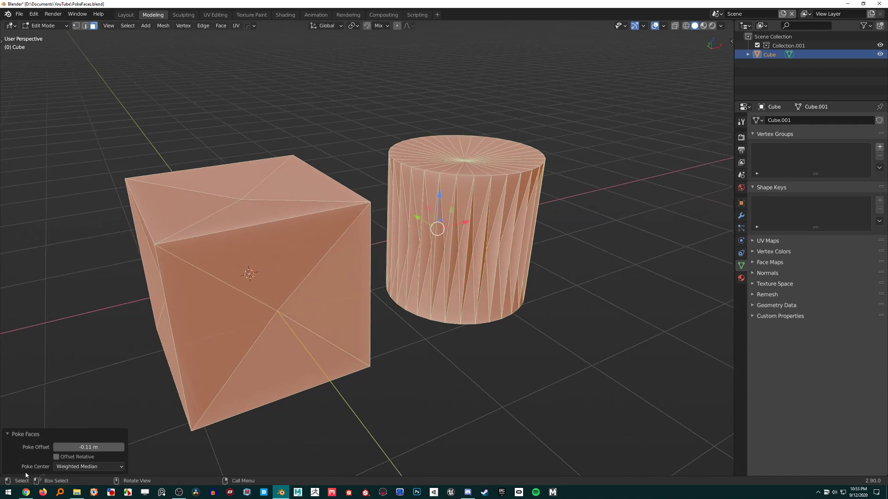
{"action": "left_click", "coordinate": [57, 457]}
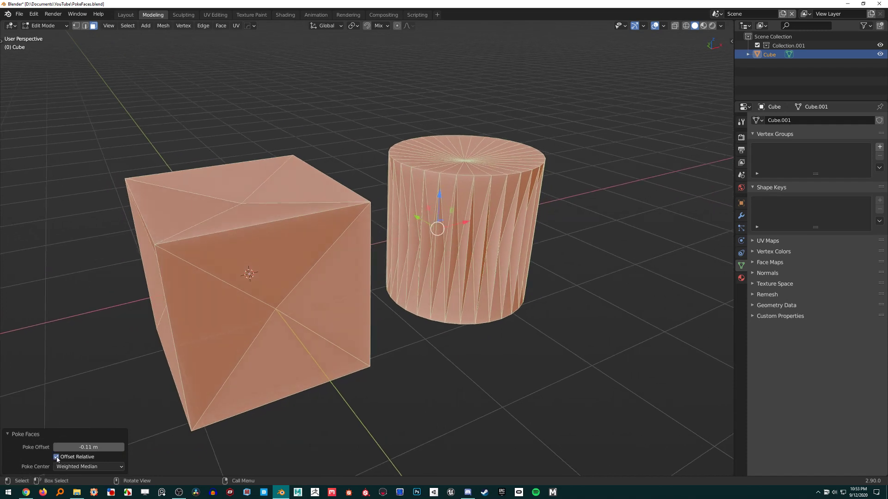
{"action": "mouse_move", "coordinate": [57, 457]}
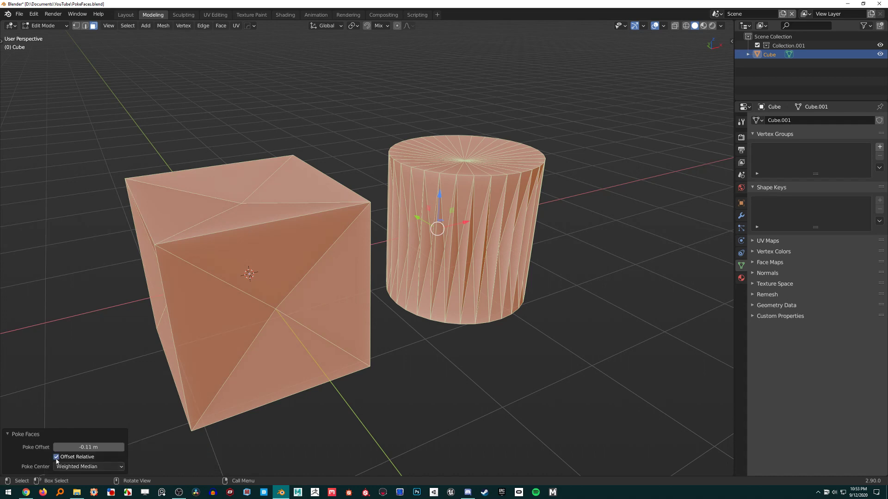
{"action": "left_click", "coordinate": [58, 456]}
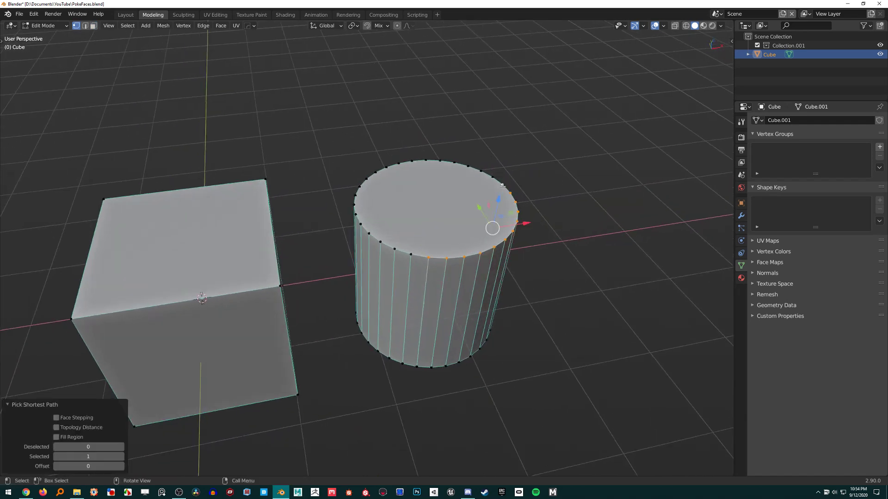
- Poke the cylinder's top face with Poke Center set to Median
{"action": "left_click_drag", "start_coordinate": [502, 227], "coordinate": [639, 220]}
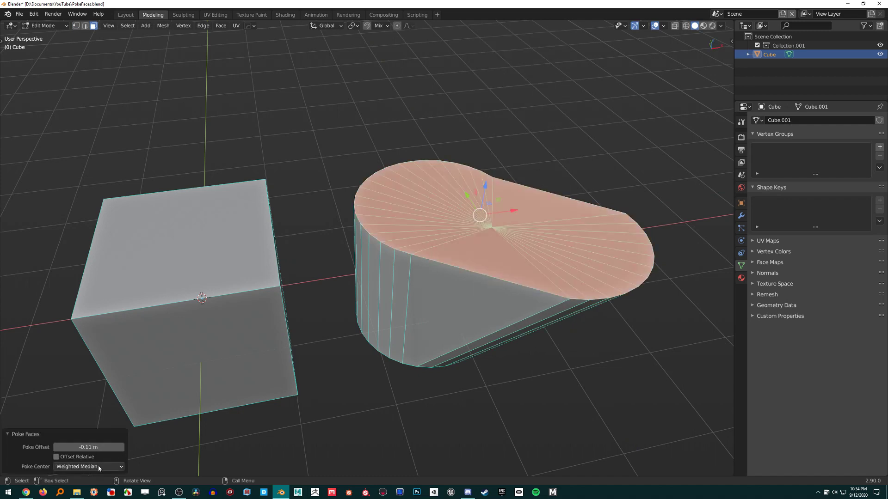
{"action": "left_click", "coordinate": [88, 466]}
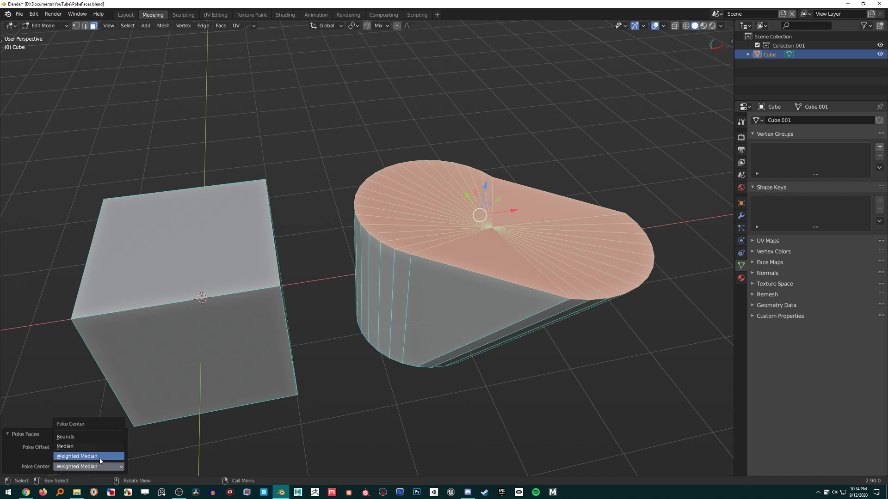
{"action": "left_click", "coordinate": [65, 437]}
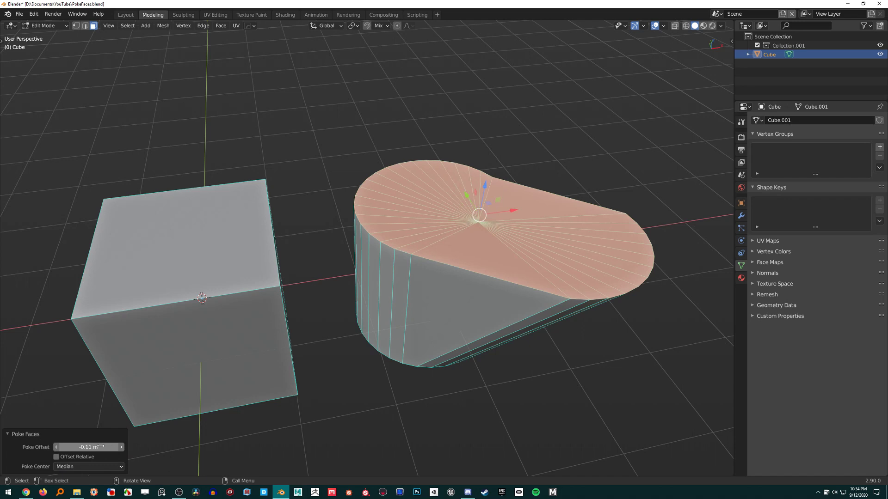
{"action": "mouse_move", "coordinate": [89, 467]}
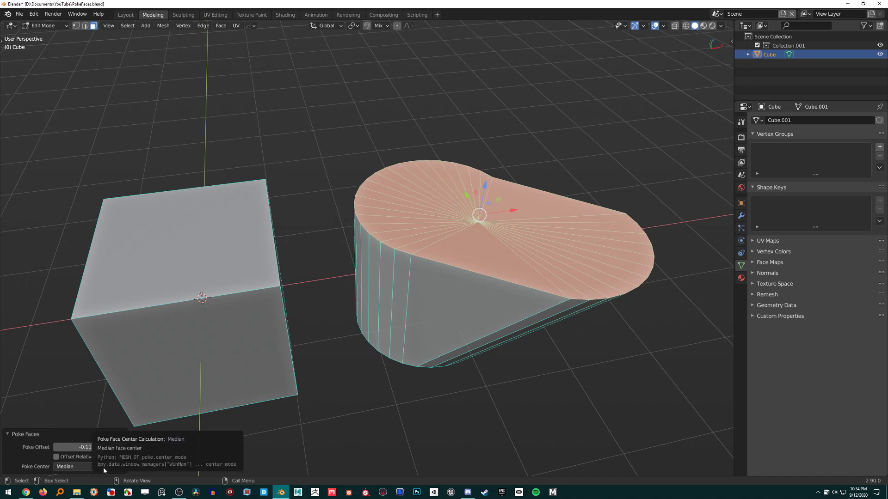
{"action": "left_click", "coordinate": [76, 466]}
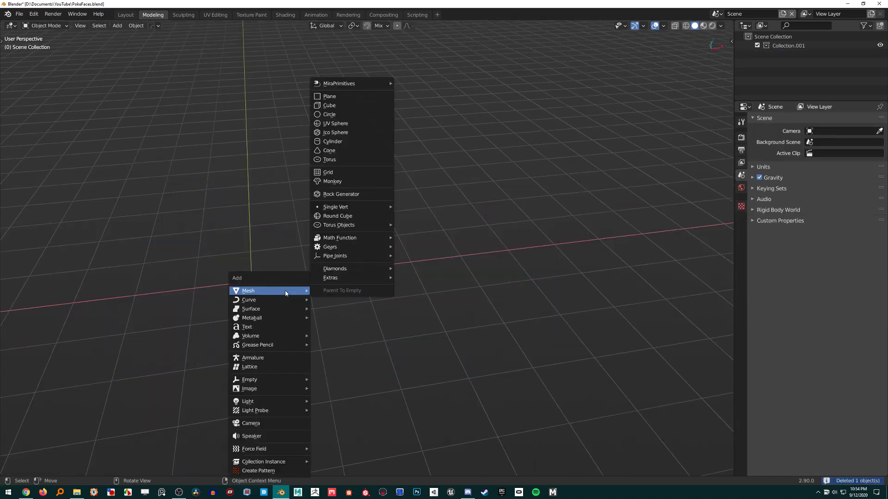
- Add a cylinder from the Mesh primitives menu to the empty scene
{"action": "left_click", "coordinate": [333, 141]}
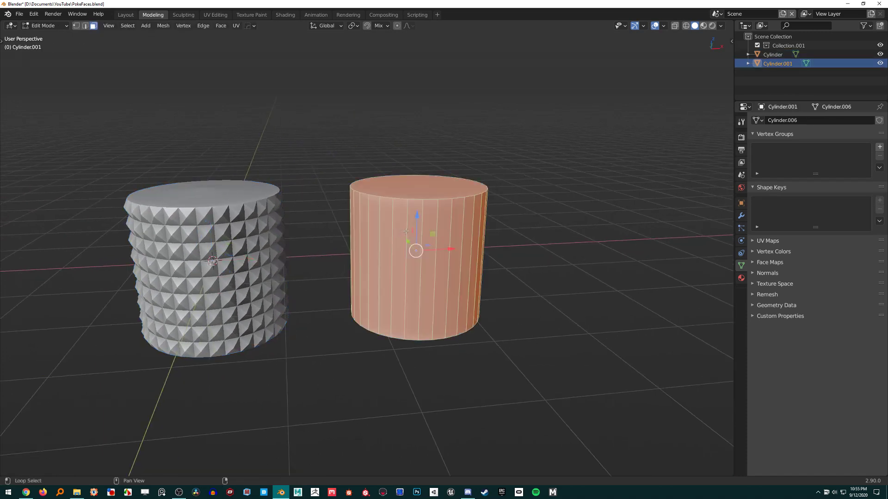
- Poke every face of the right cylinder's subdivided side
{"action": "scroll", "scroll_direction": "down", "scroll_amount": 3}
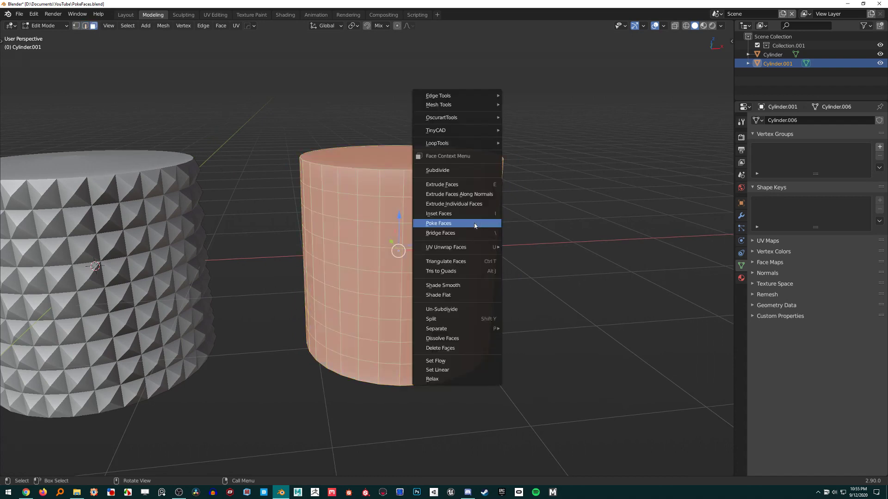
{"action": "left_click", "coordinate": [438, 224]}
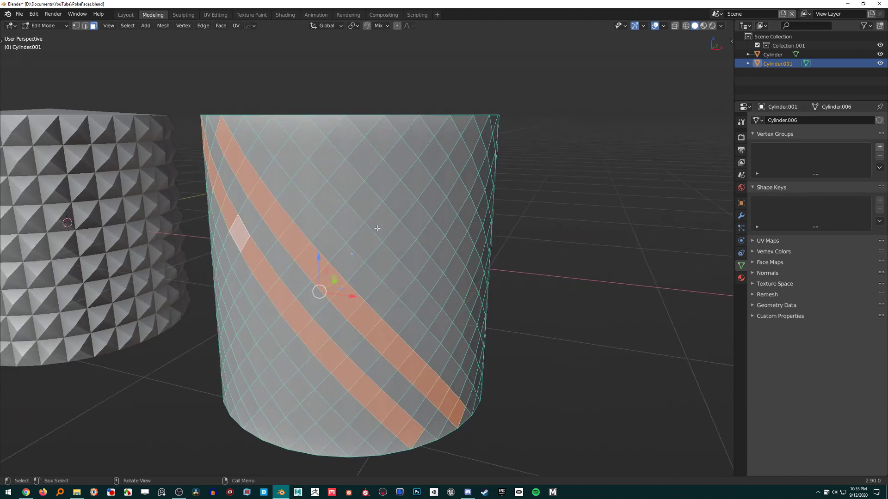
- Pull back to view the whole right cylinder and return to Object Mode
{"action": "left_click_drag", "start_coordinate": [377, 228], "coordinate": [461, 258]}
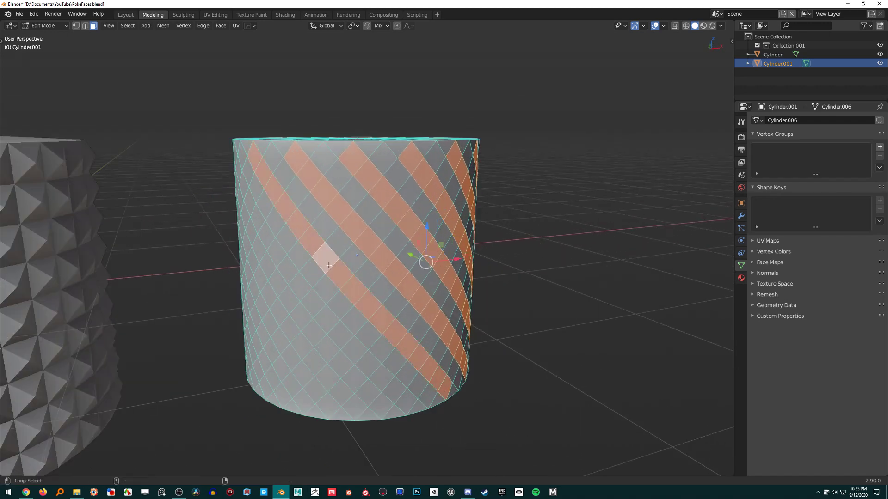
{"action": "key", "text": "Tab"}
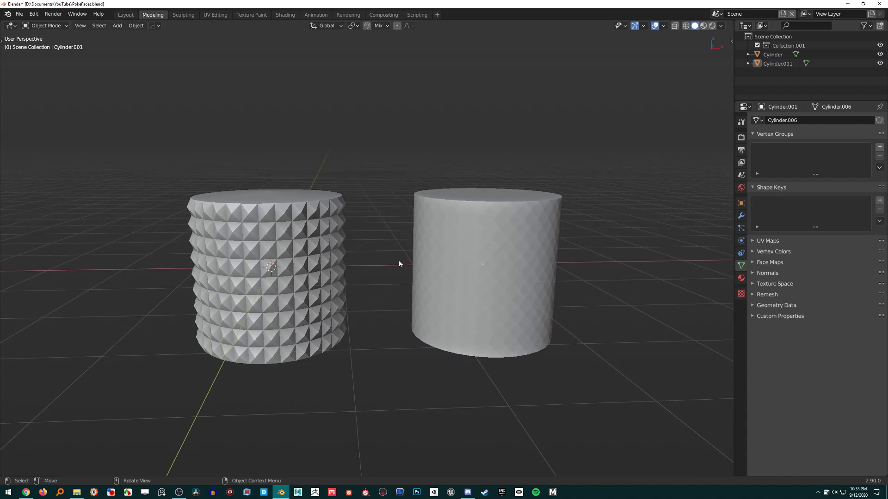
{"action": "mouse_move", "coordinate": [395, 263]}
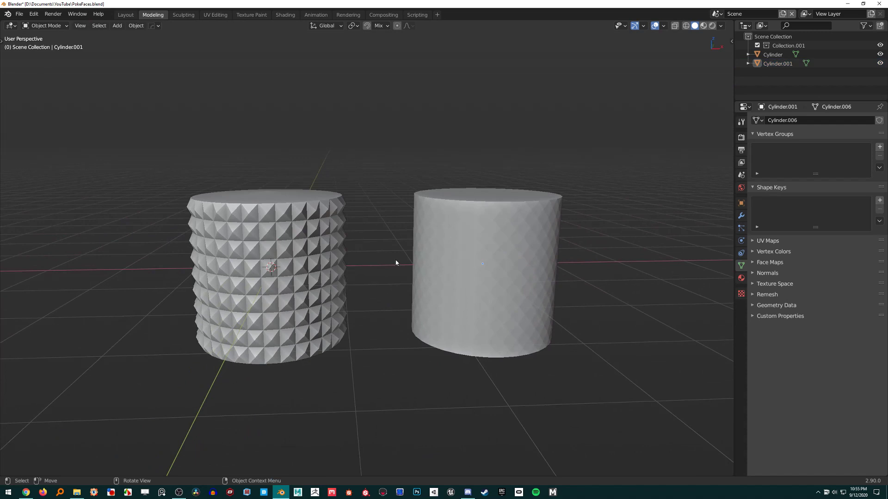